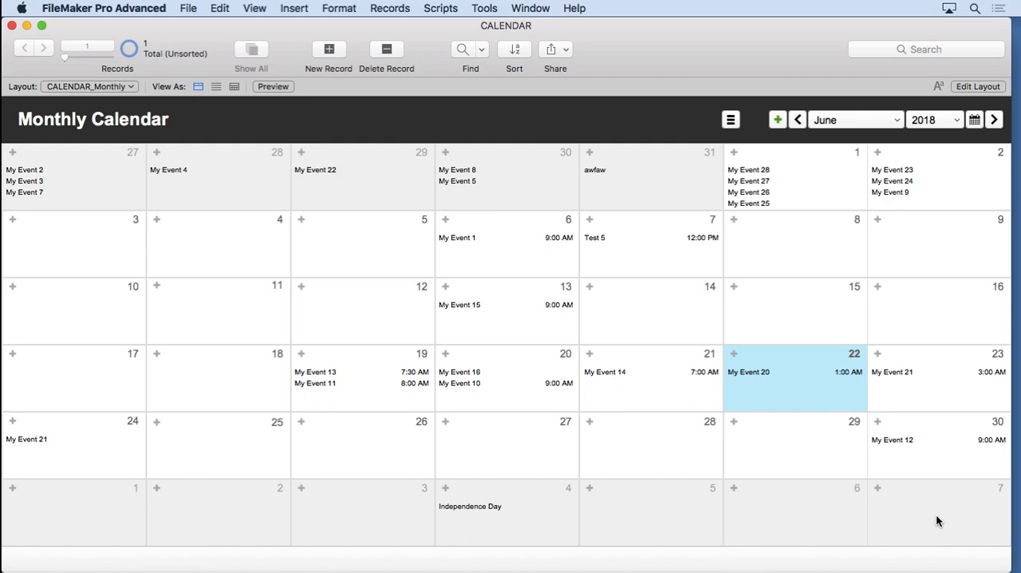
mouse_move(713, 399)
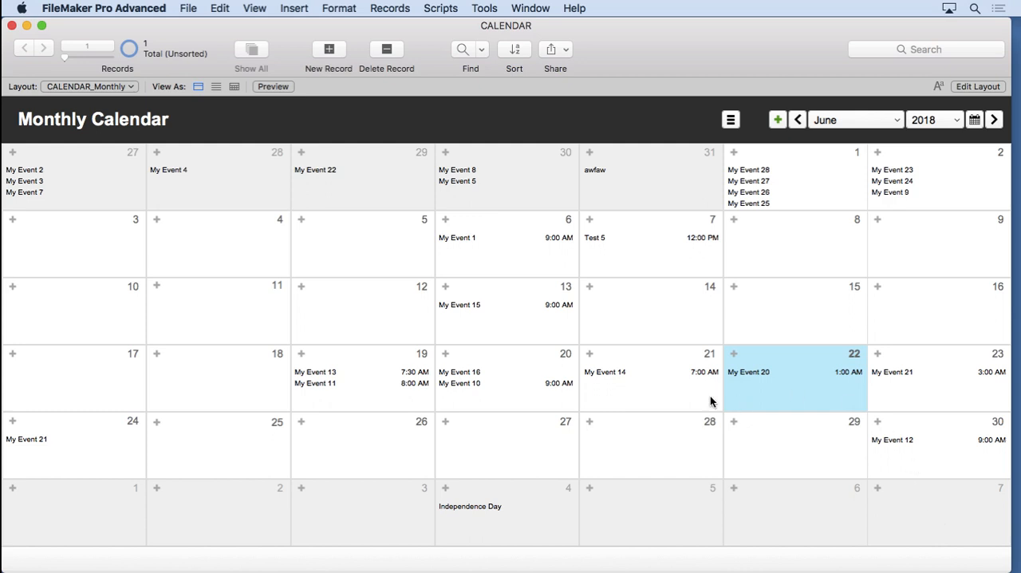
mouse_move(565, 156)
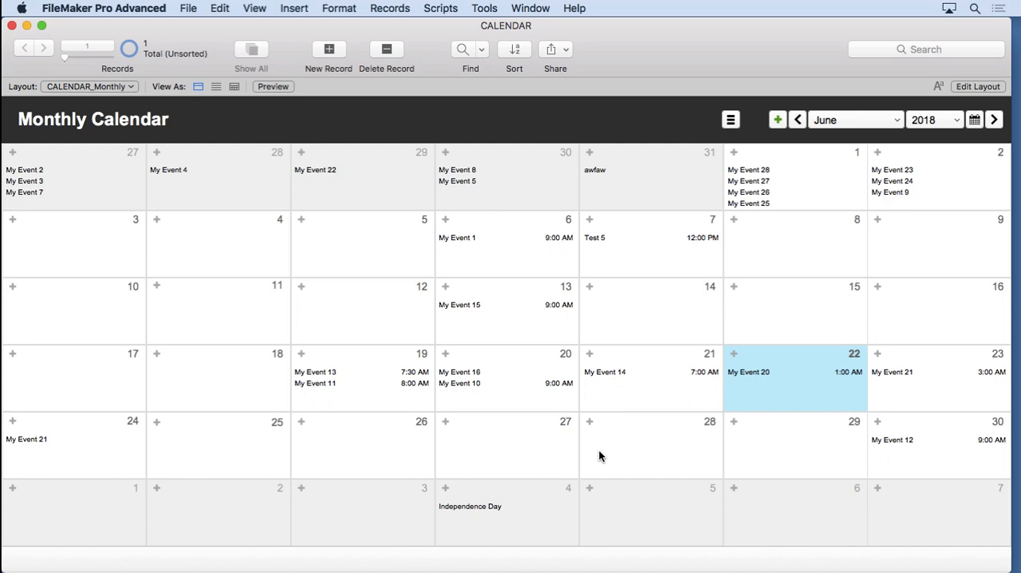
mouse_move(719, 217)
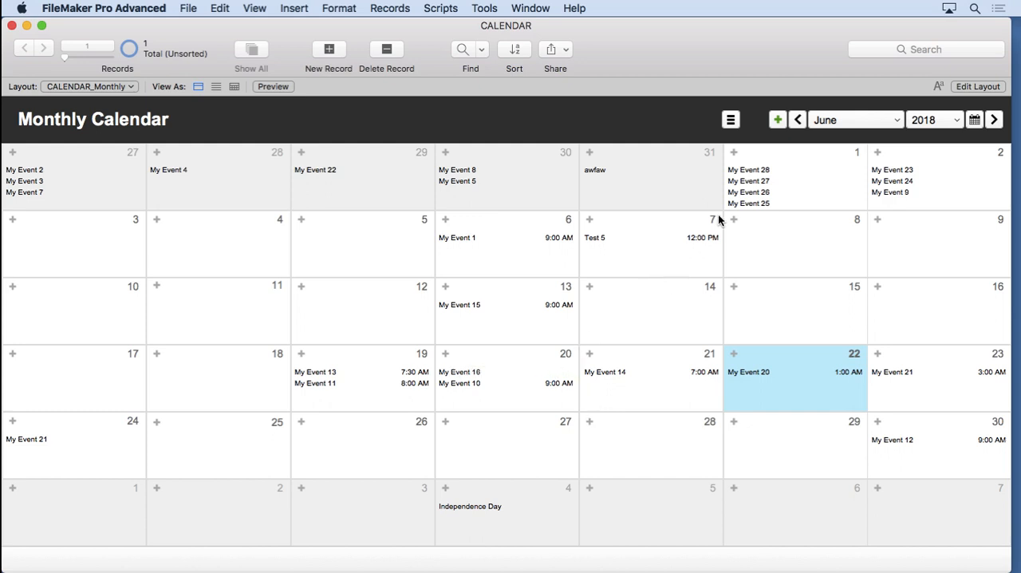
mouse_move(538, 471)
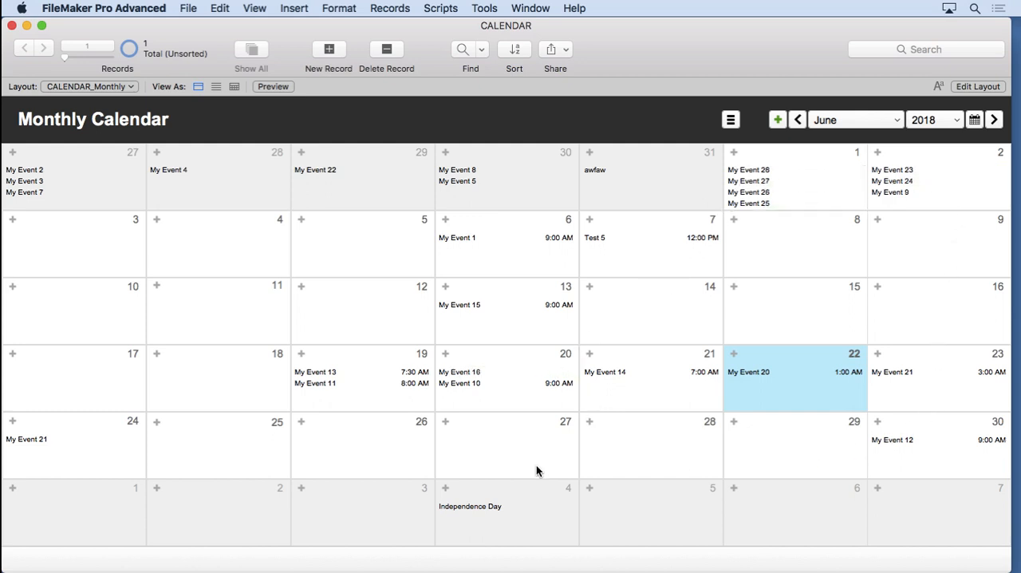
mouse_move(316, 189)
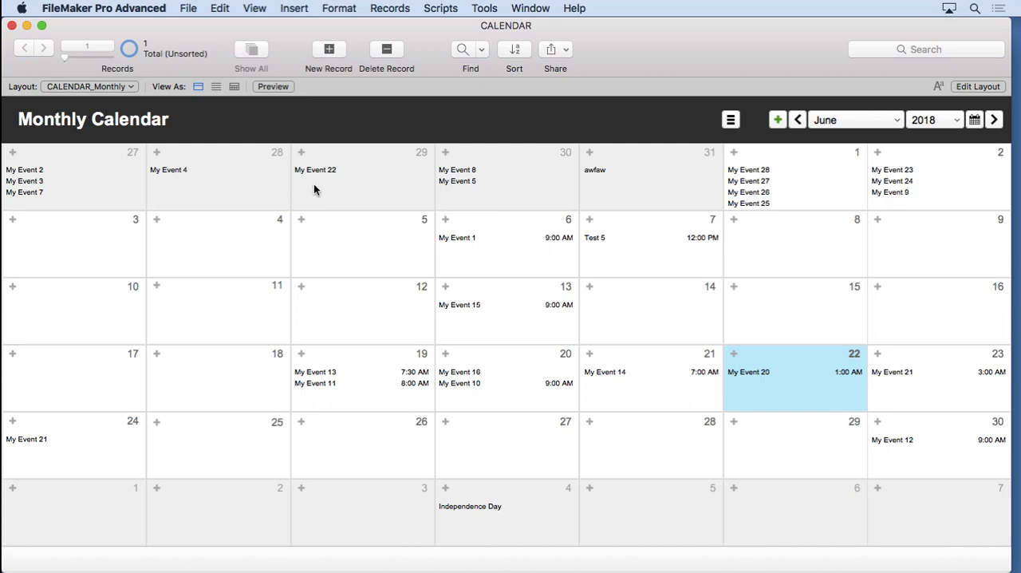
mouse_move(506, 533)
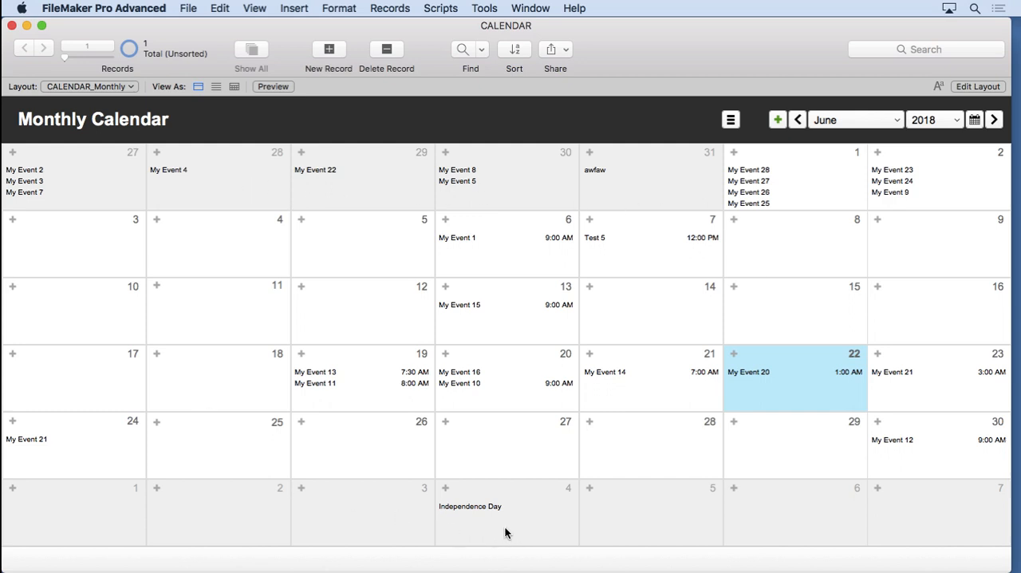
mouse_move(761, 390)
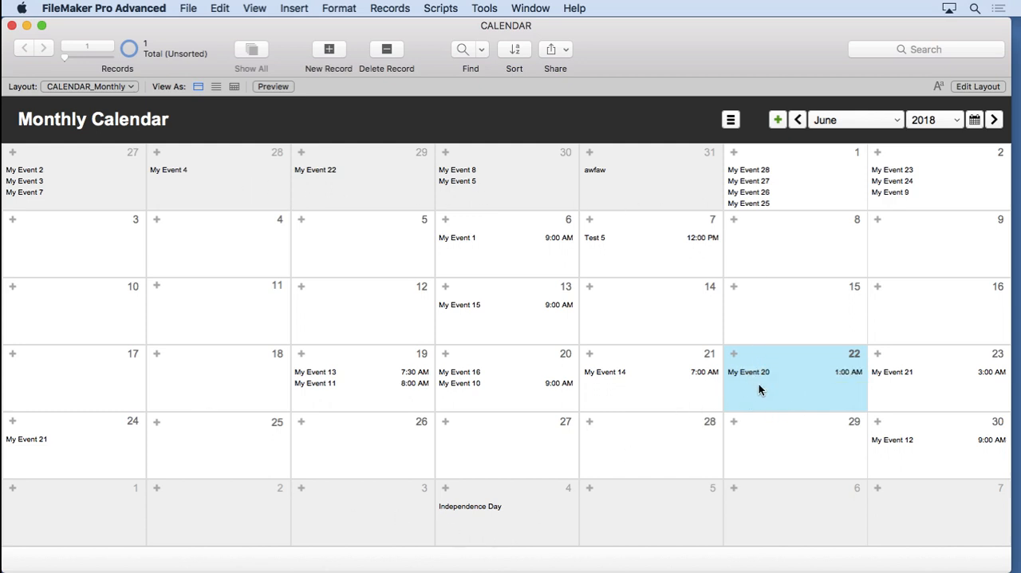
mouse_move(634, 114)
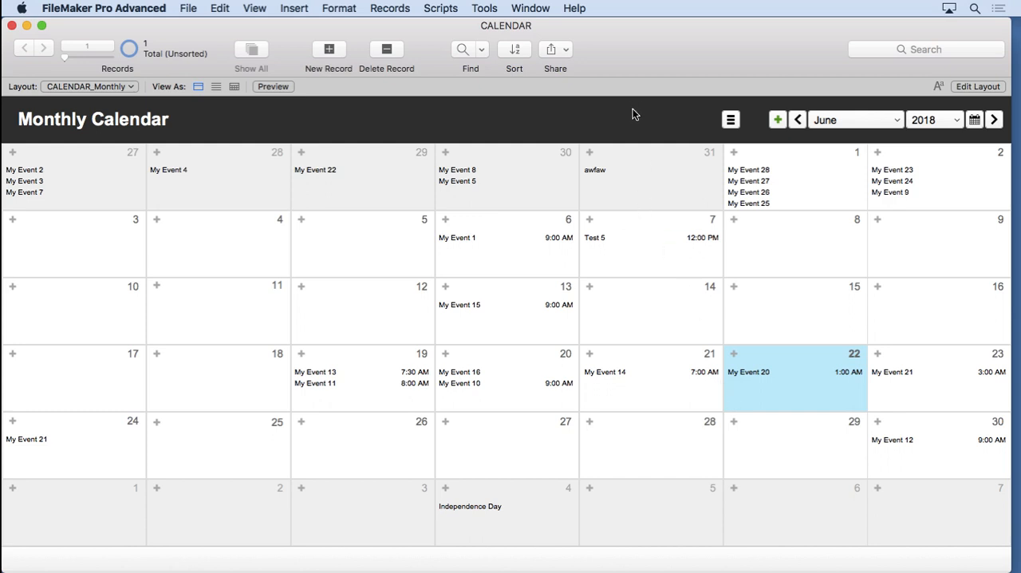
mouse_move(633, 117)
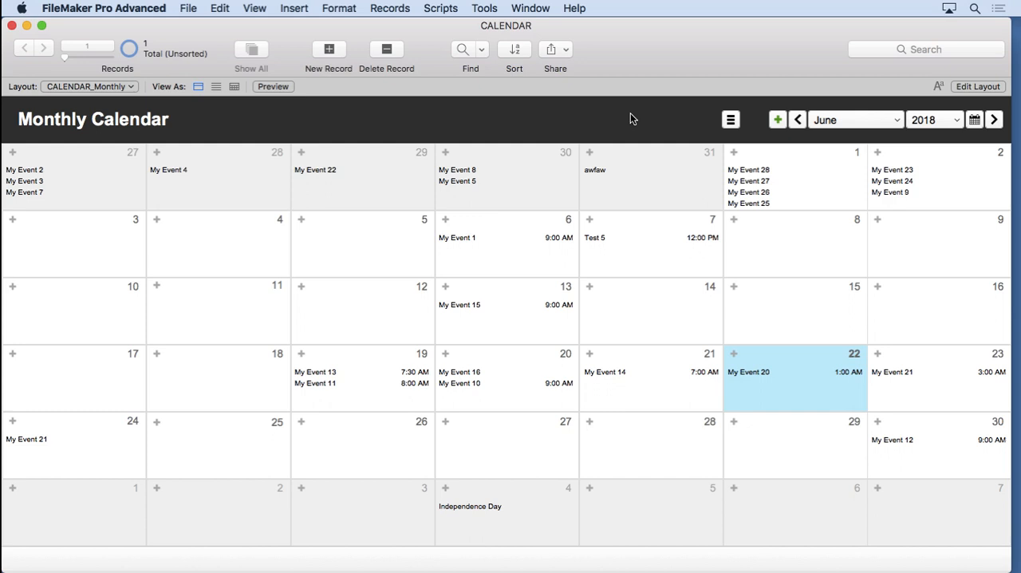
mouse_move(666, 136)
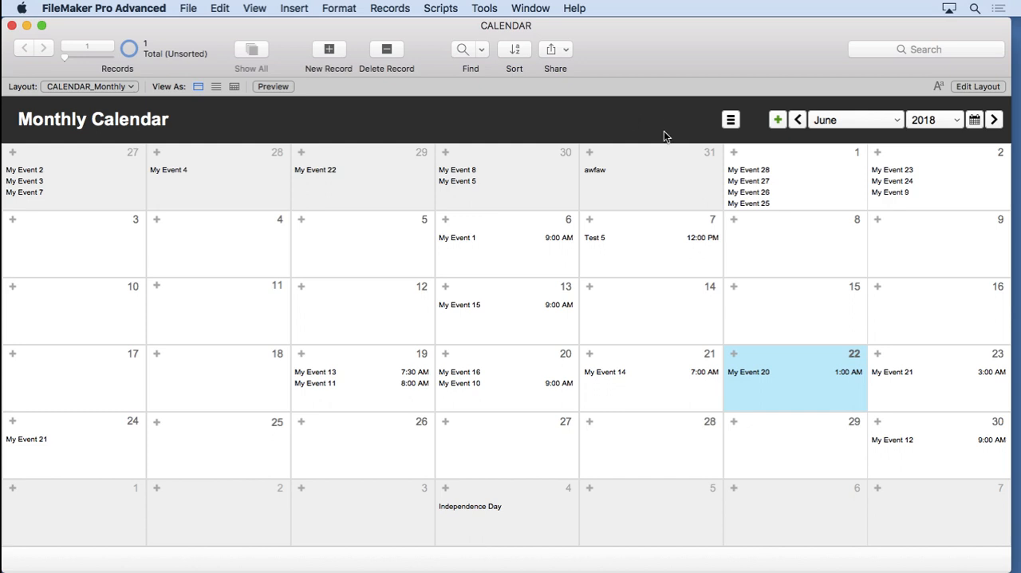
Browse the calendar to July 2018 and back to June, using the arrows and month list
click(995, 120)
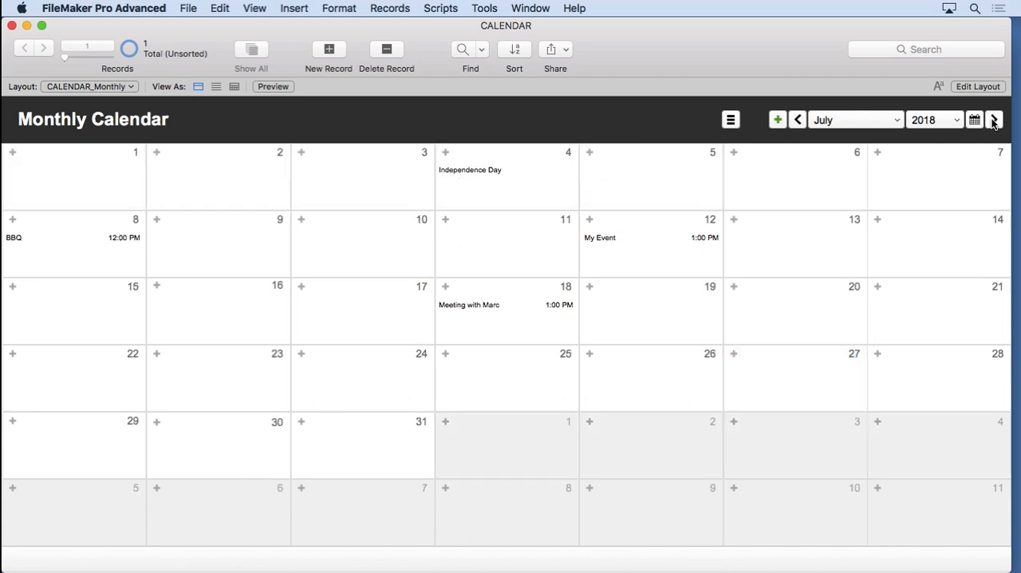
click(798, 120)
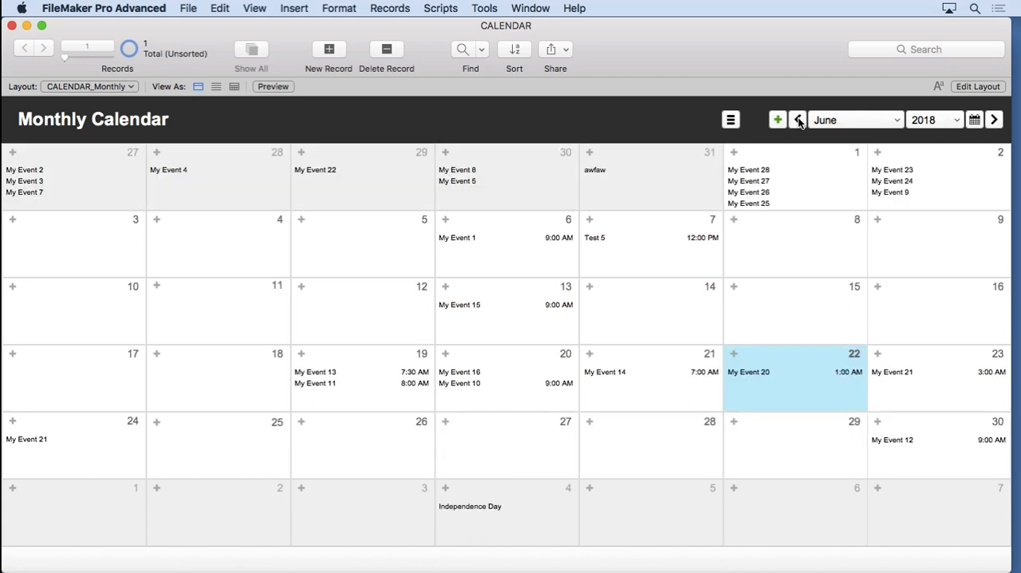
click(854, 120)
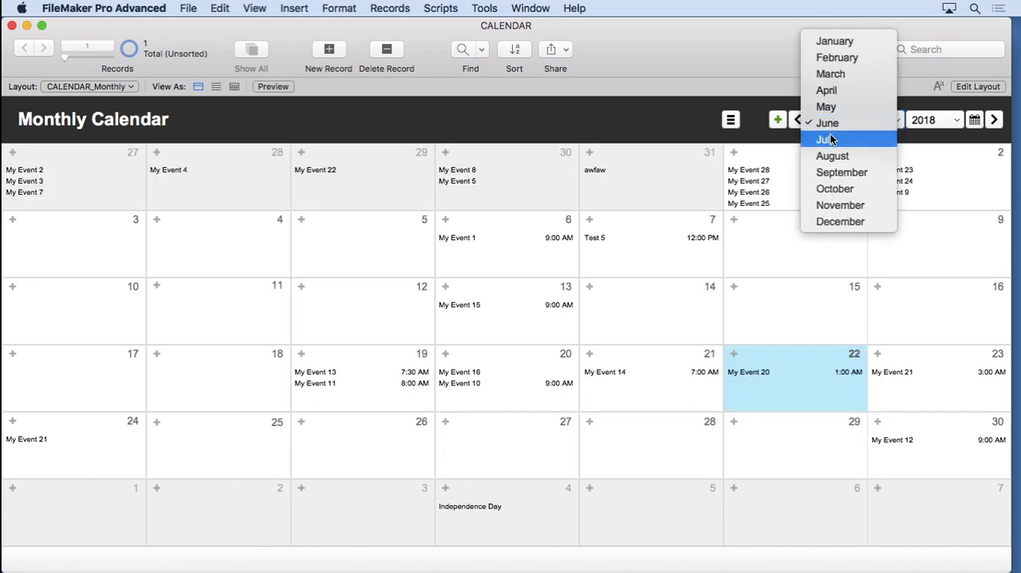
click(825, 139)
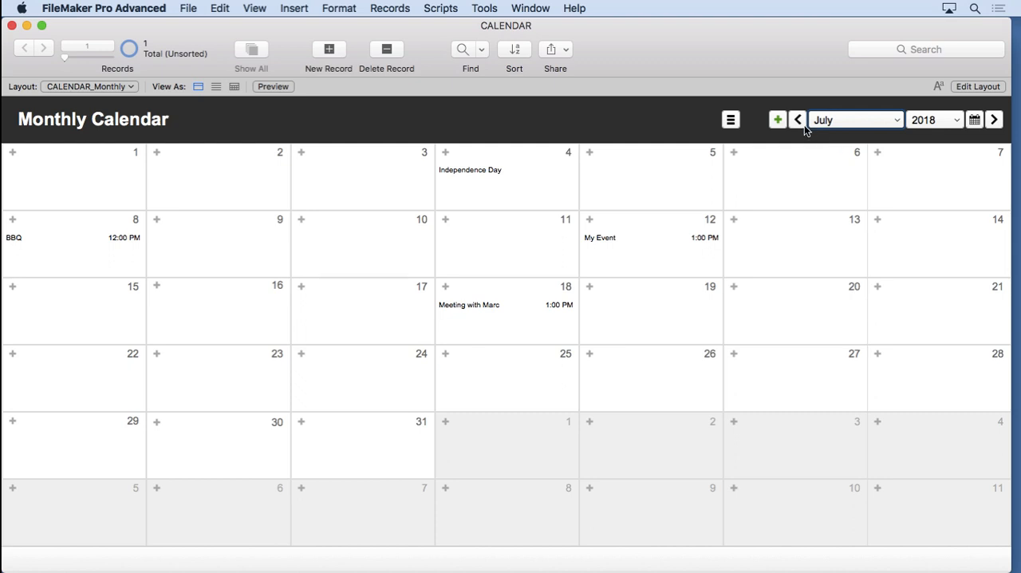
click(798, 119)
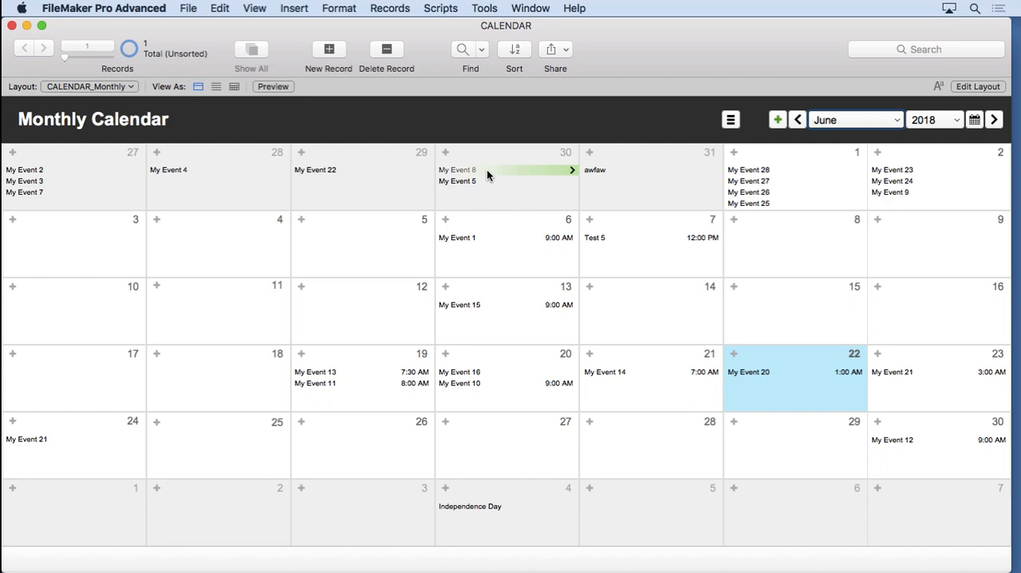
mouse_move(517, 131)
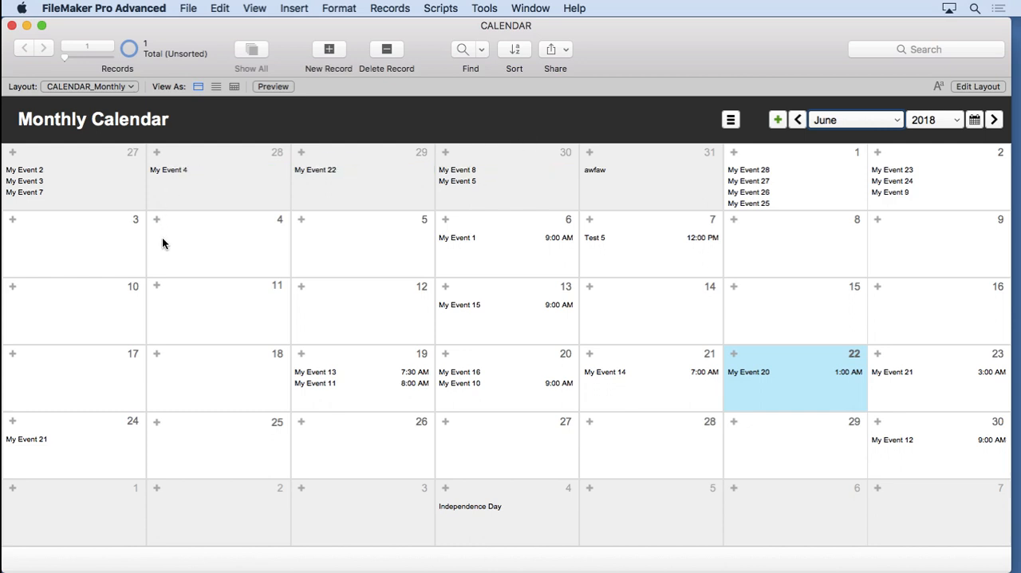
mouse_move(609, 293)
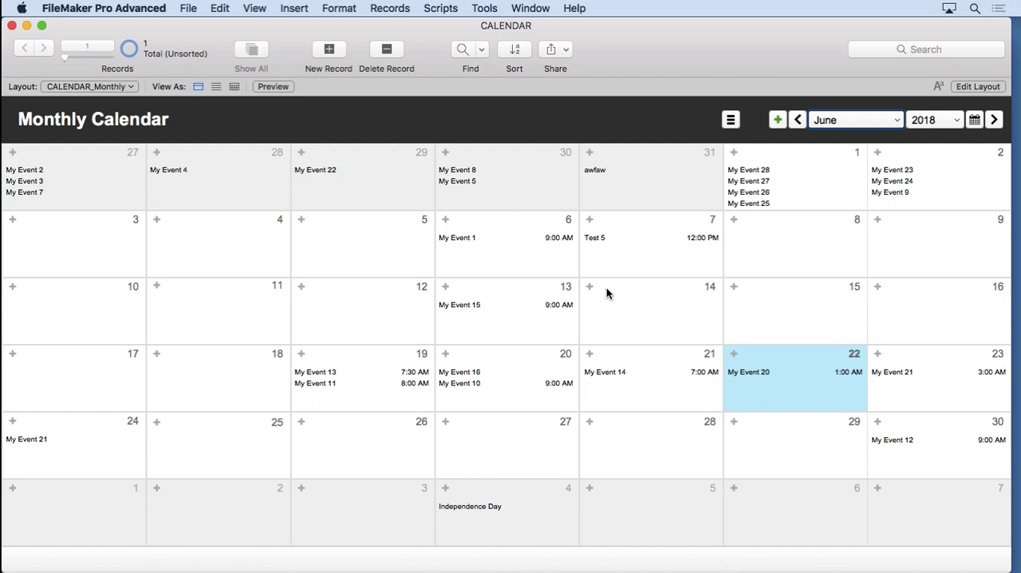
mouse_move(589, 294)
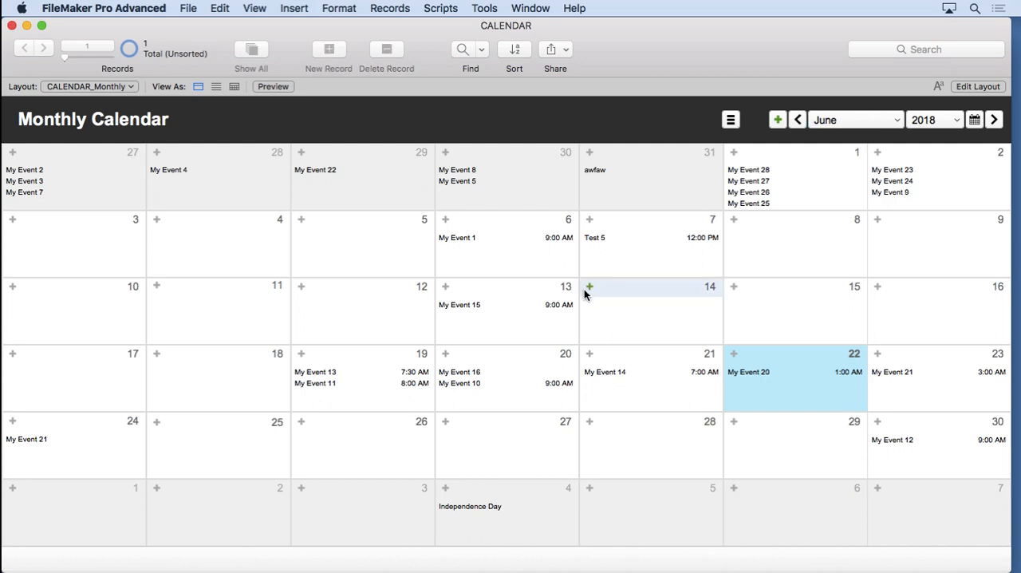
Create 'My Event 30' on June 14, ending at 2:00:00
click(589, 286)
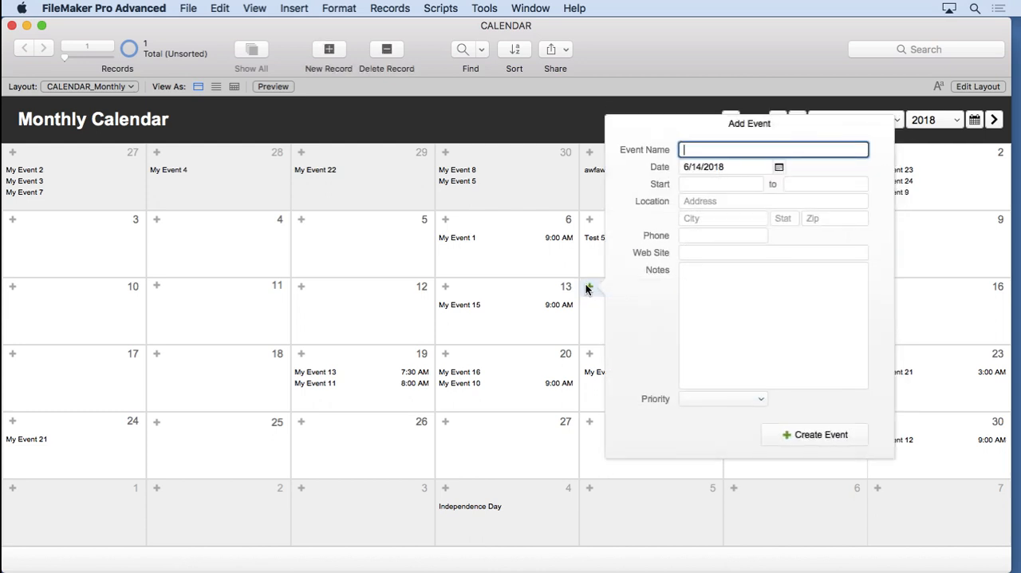
text(My Event)
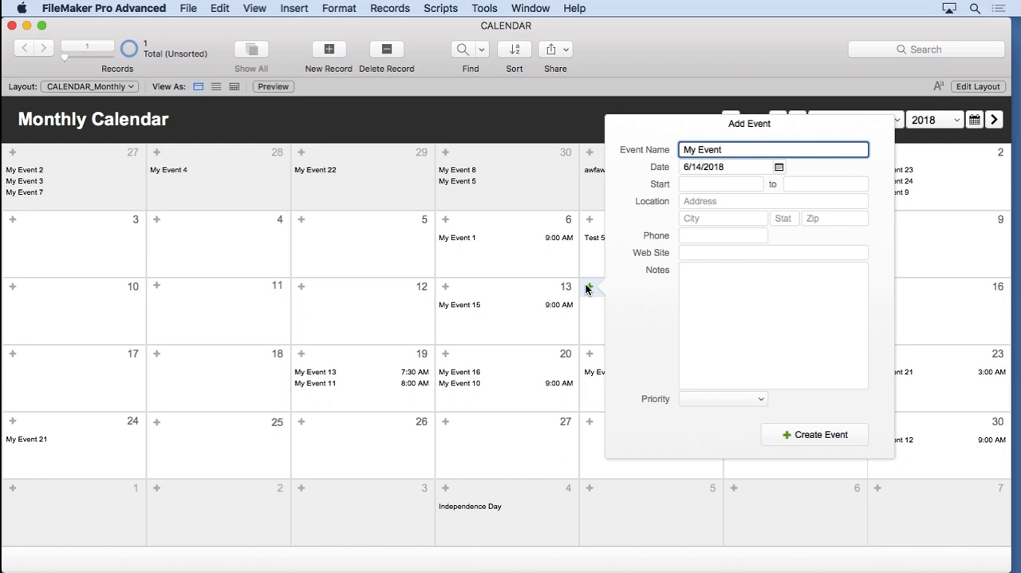
text(30)
click(721, 183)
text(1)
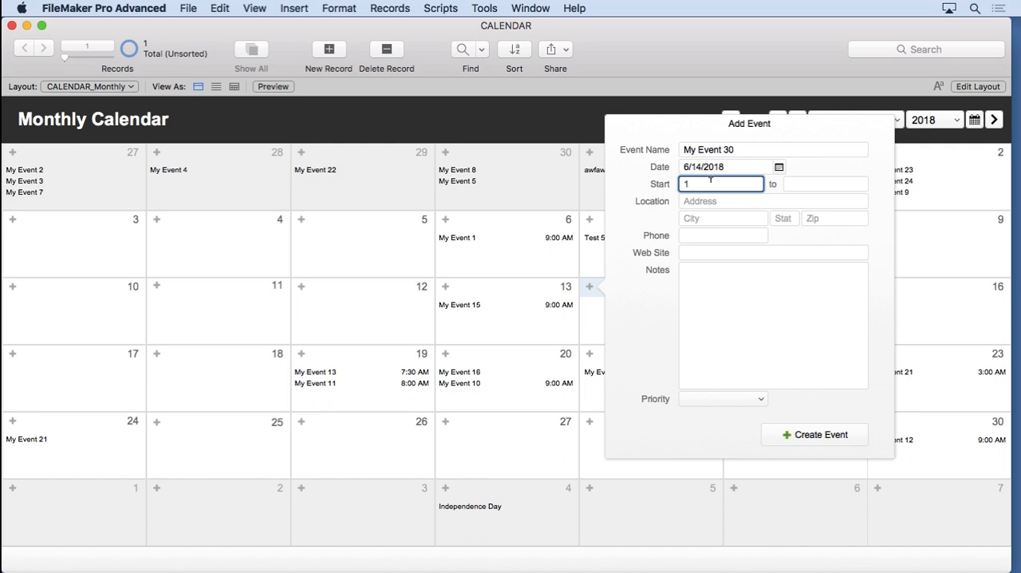
text(2:00:00)
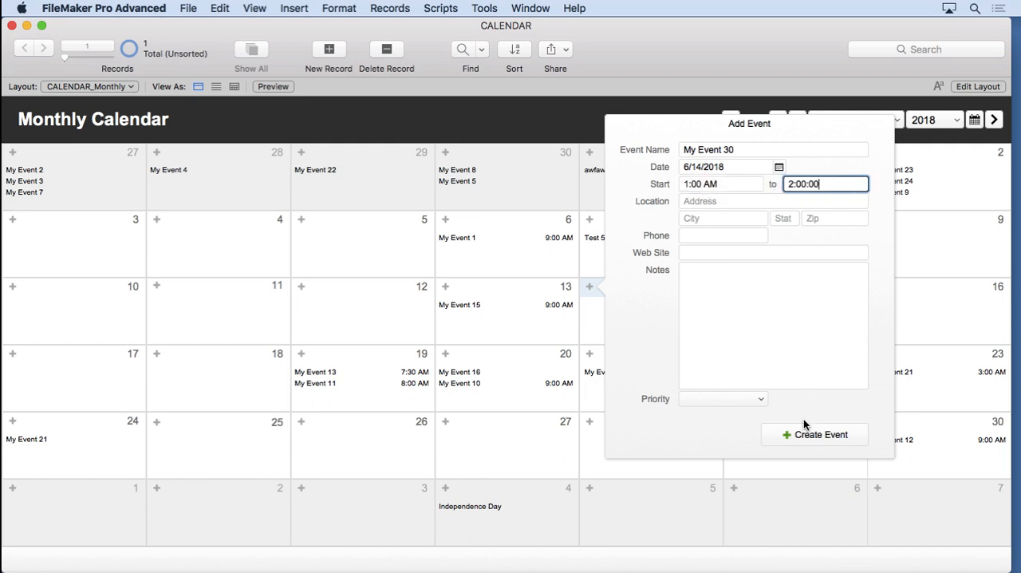
mouse_move(707, 394)
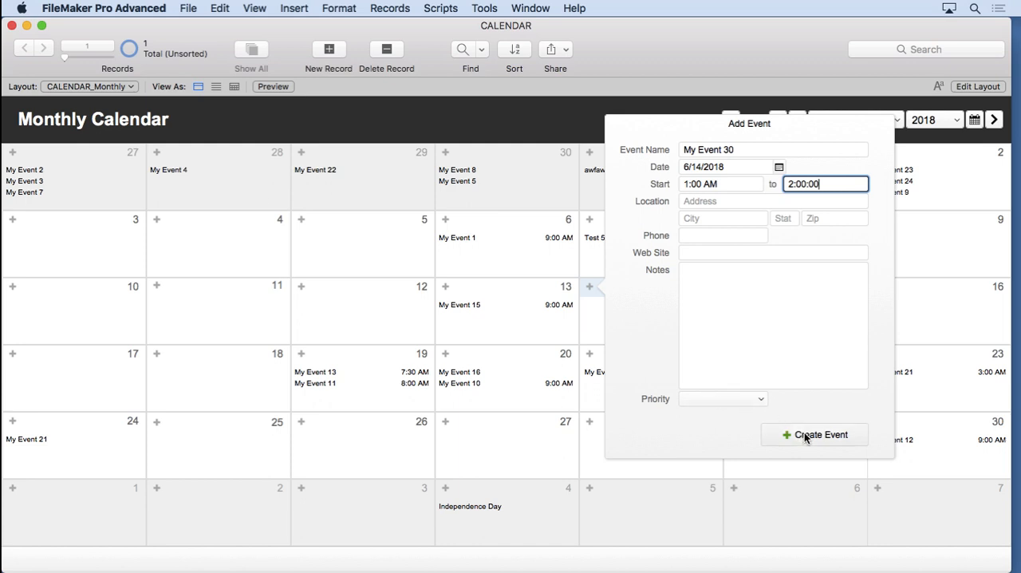
click(815, 434)
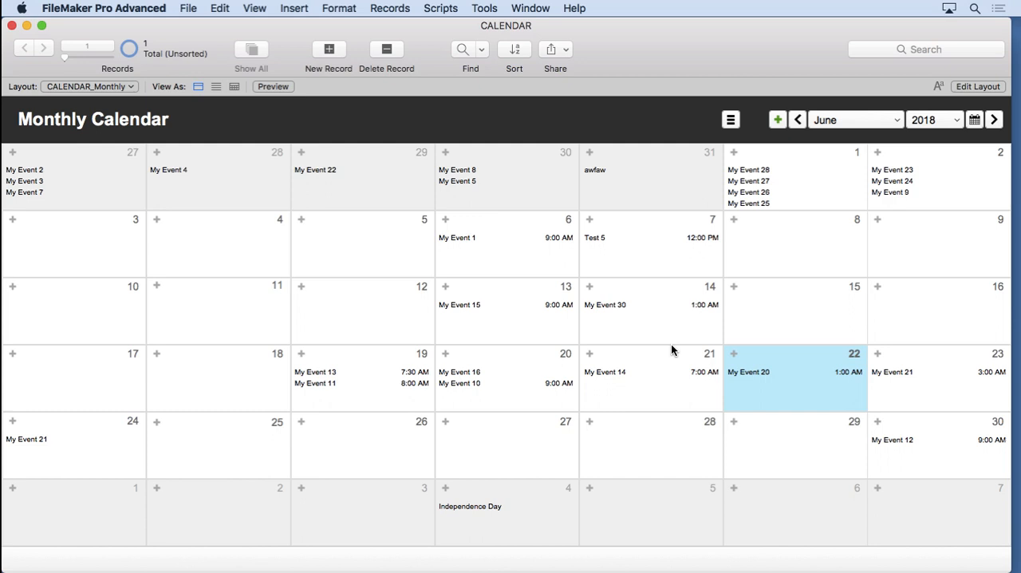
mouse_move(659, 336)
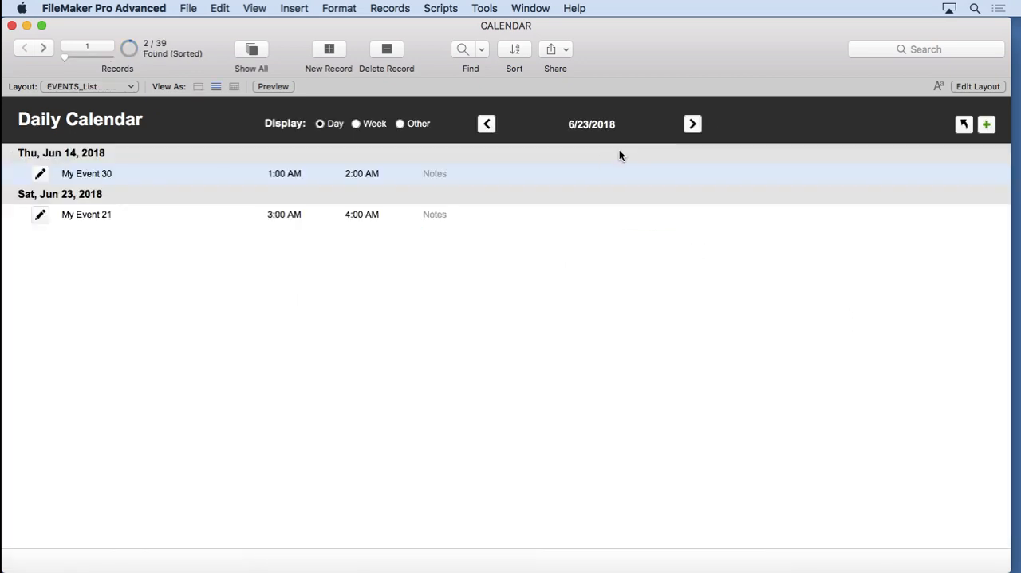
mouse_move(595, 166)
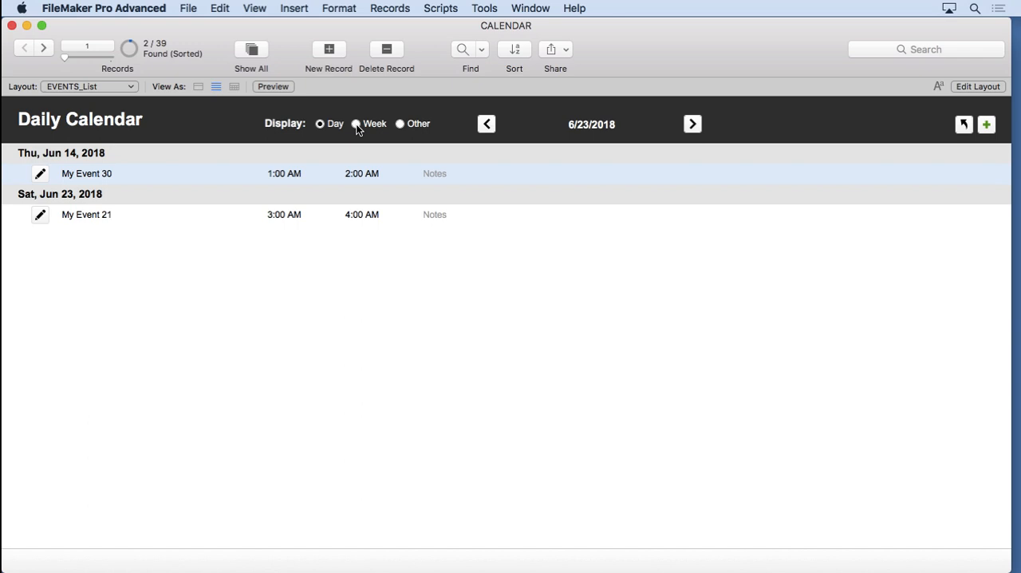
Toggle the event list between Day and Week views, then step forward and back a week
click(356, 124)
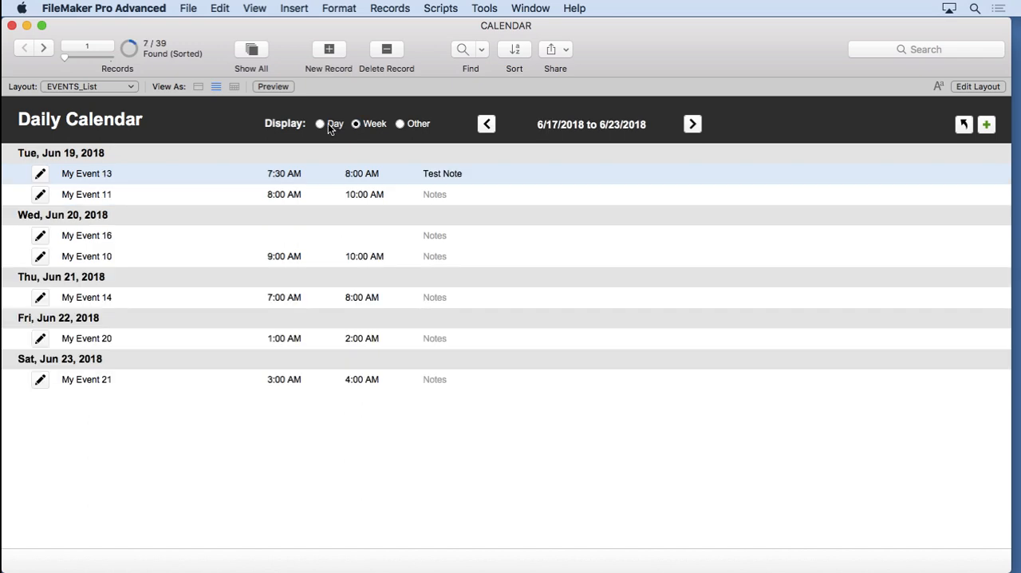
click(319, 123)
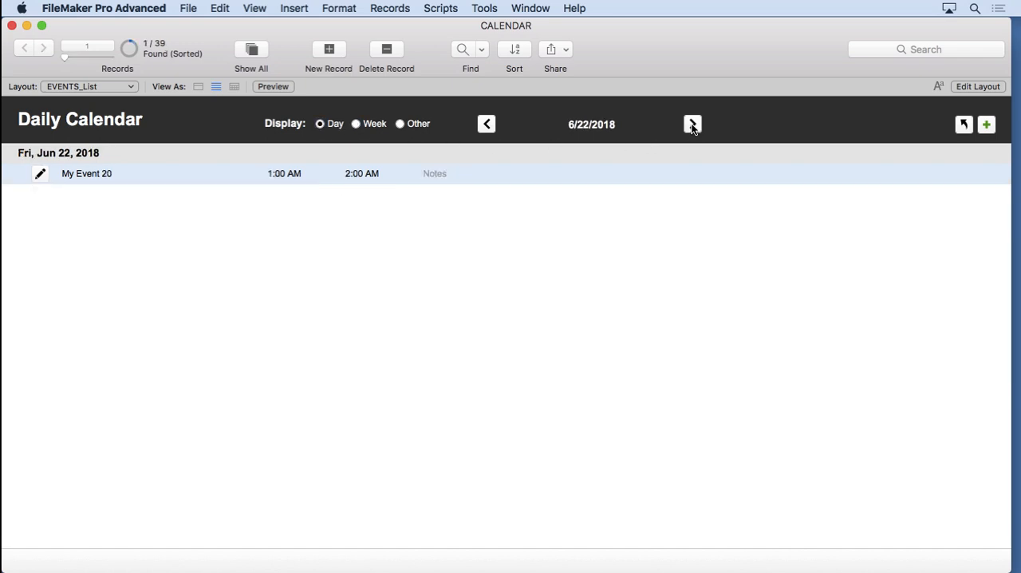
mouse_move(486, 126)
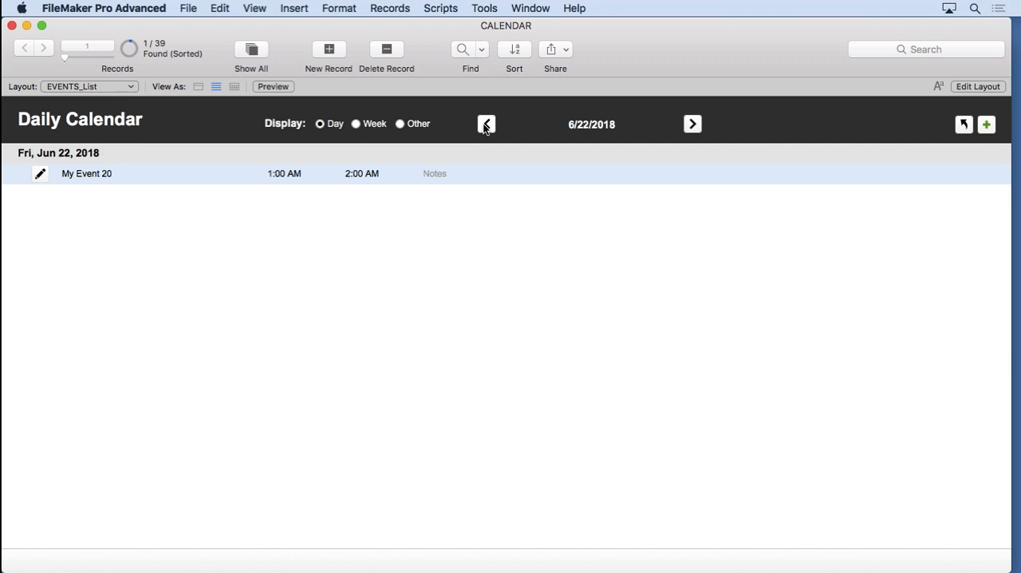
click(356, 123)
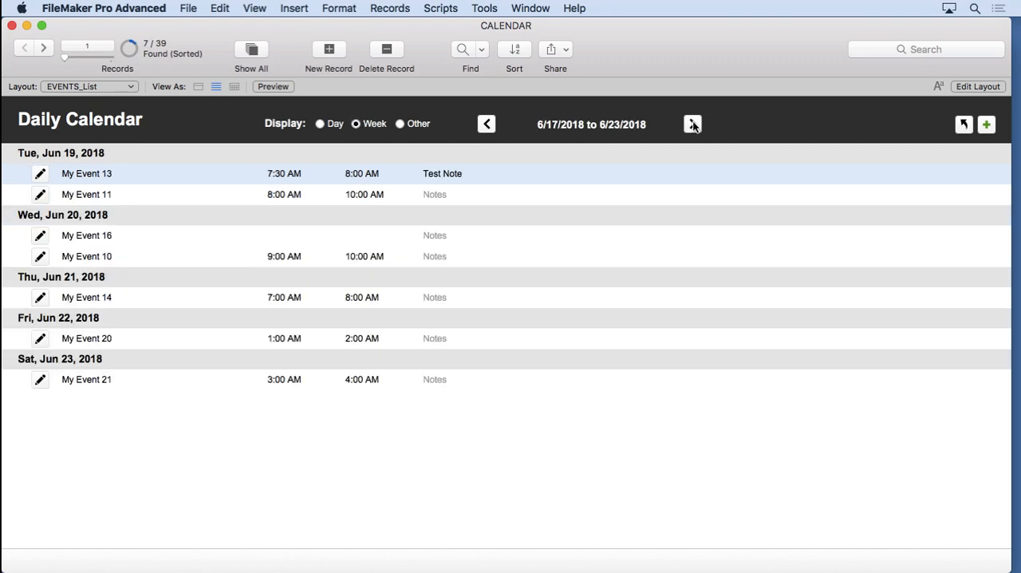
click(693, 124)
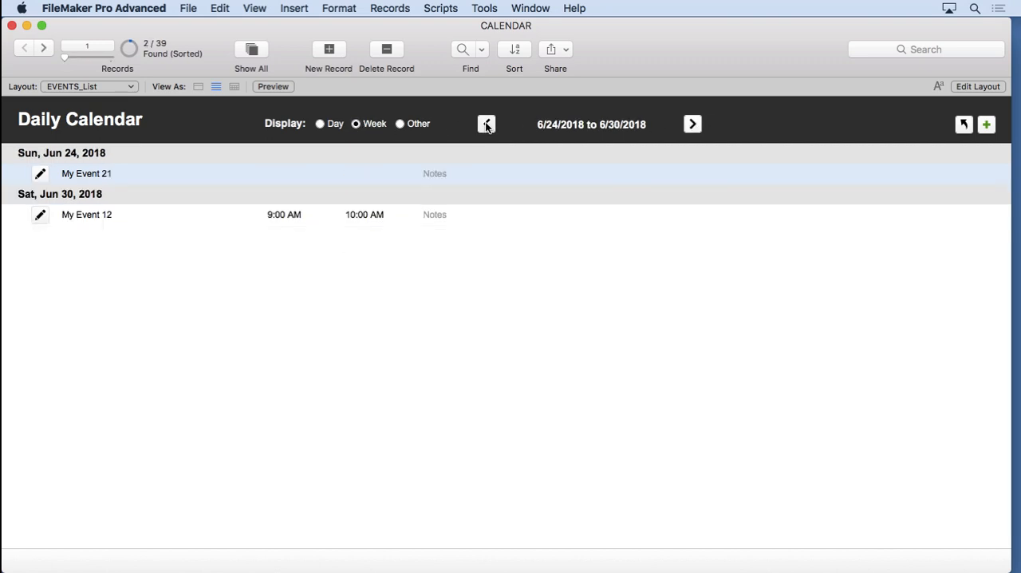
click(400, 123)
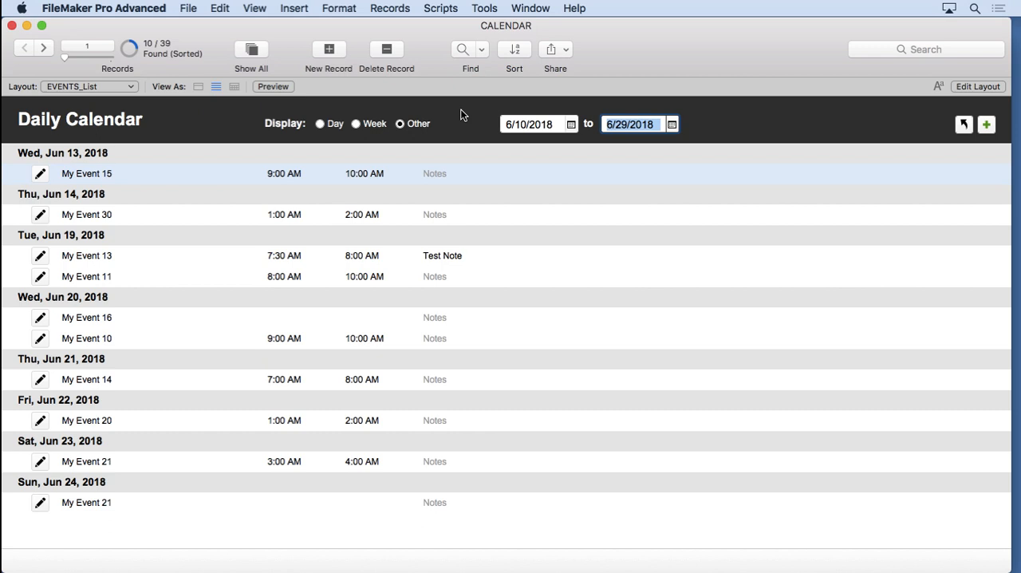
mouse_move(460, 124)
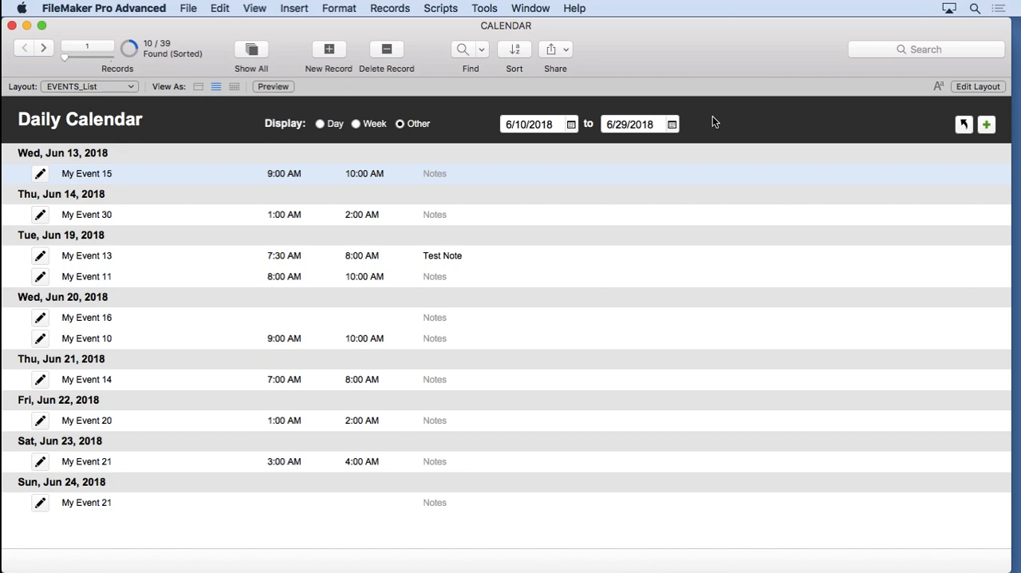
Bring up the list of the file's scripts, such as Daily [Find]
click(452, 8)
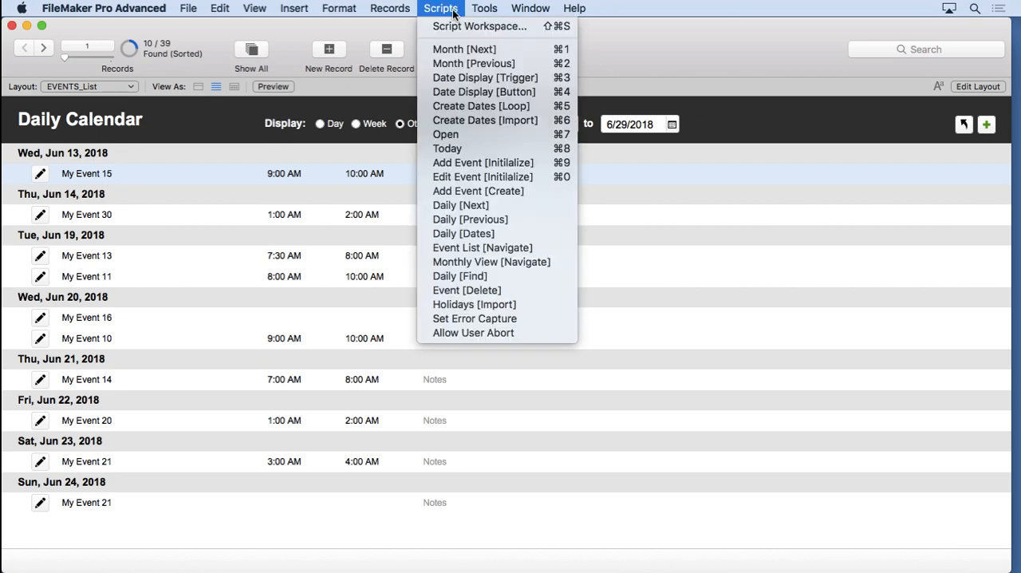
Show the three steps of the Date Display [Trigger] script in Script Workspace
click(480, 27)
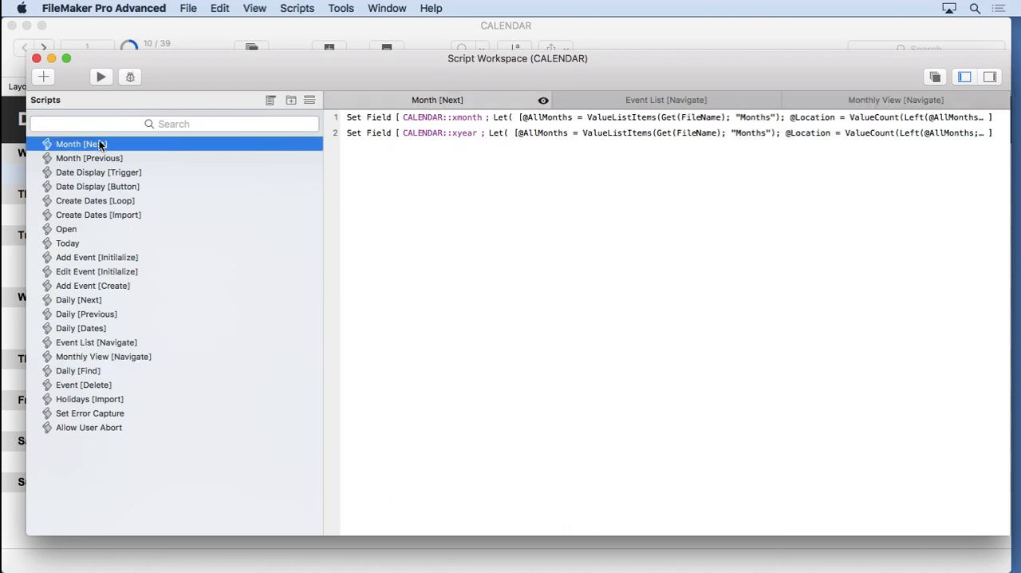
mouse_move(114, 173)
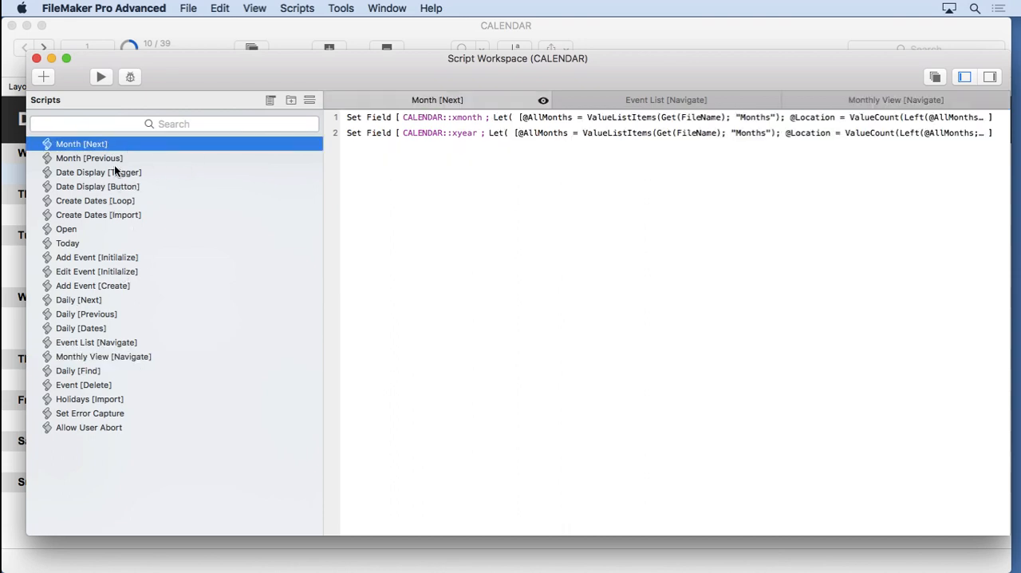
click(98, 173)
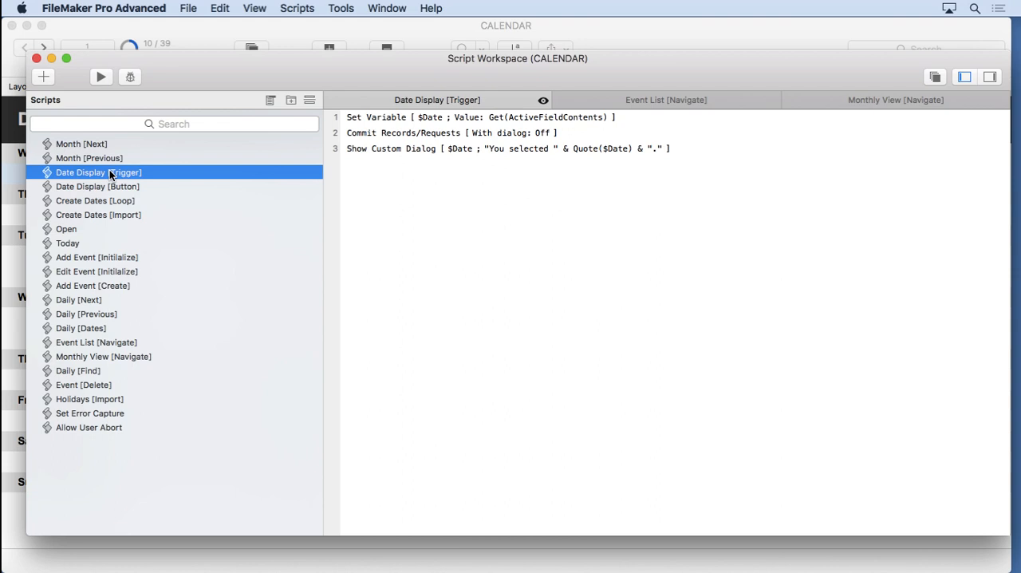
mouse_move(75, 138)
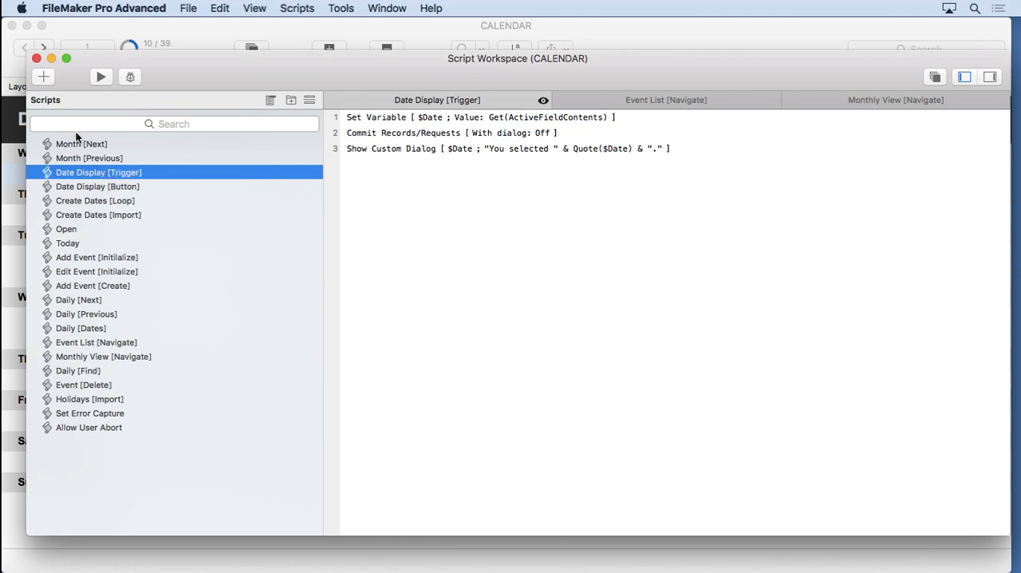